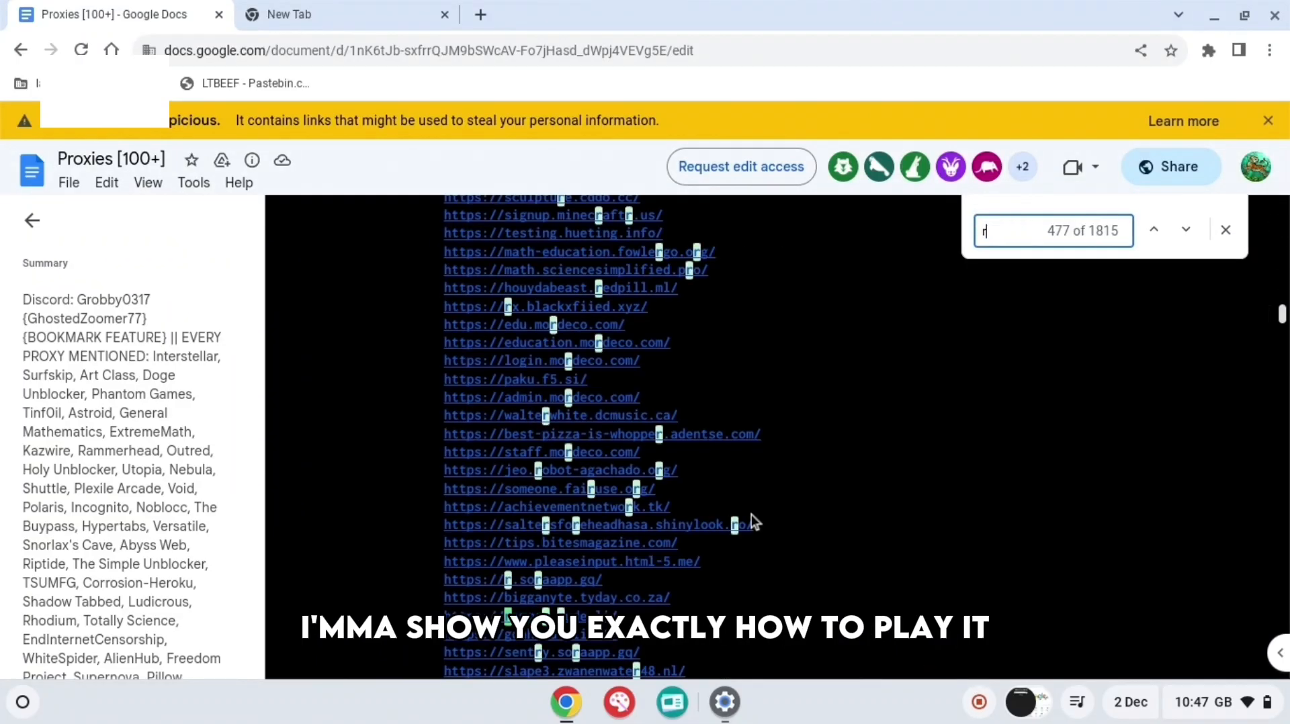
- Search the proxy list for 'rammer' and jump to the Rammerhead link match
text(ammer)
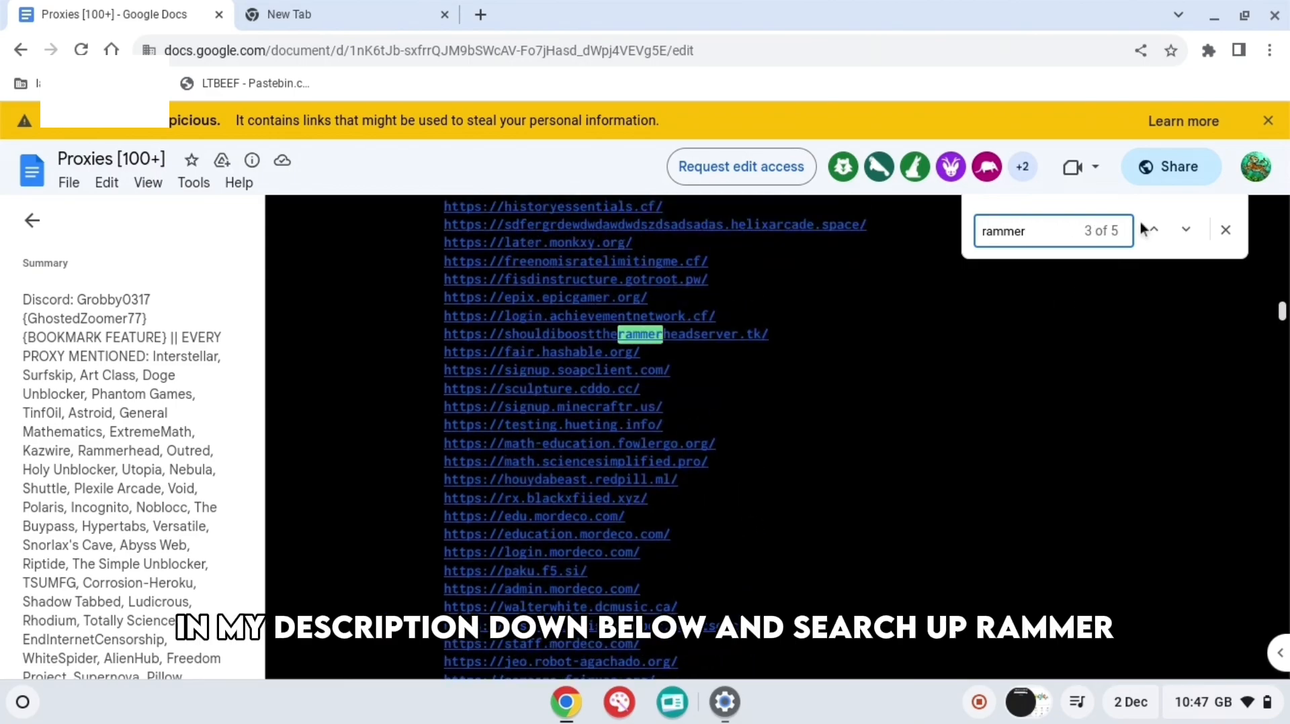
click(1185, 229)
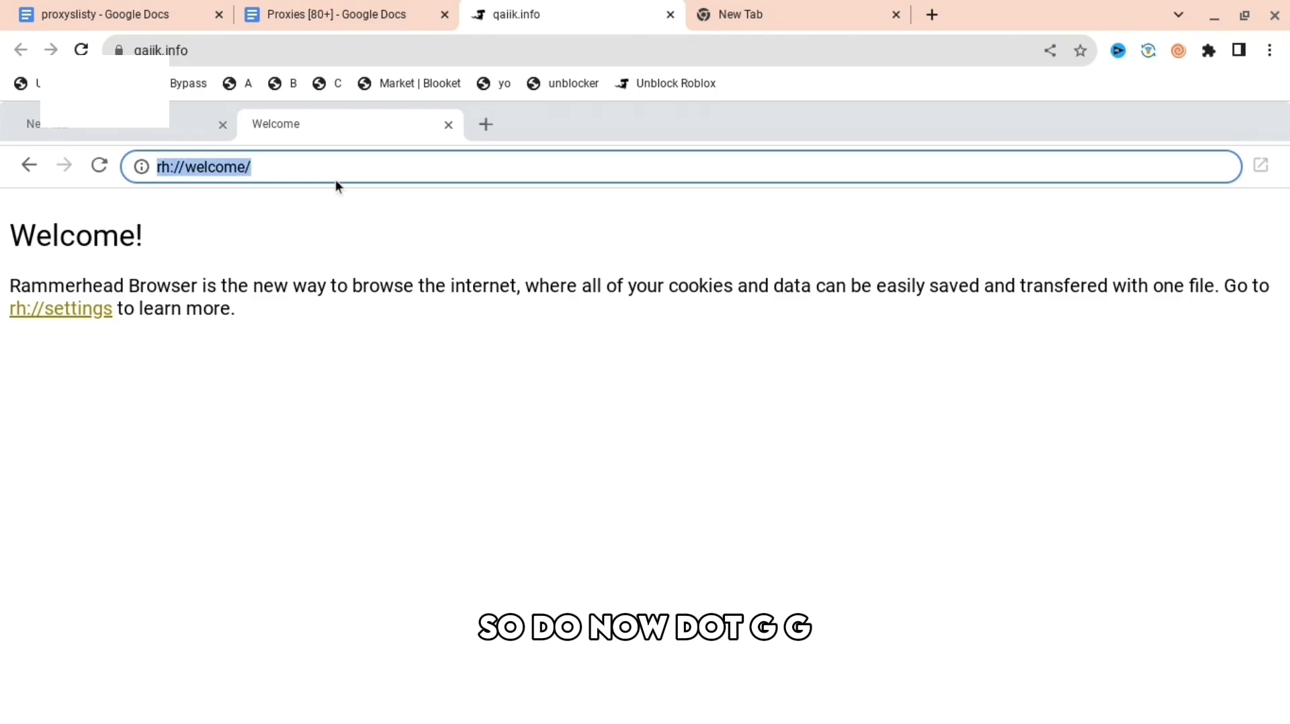
- Load now.gg from the Rammerhead address bar
text(now.gg)
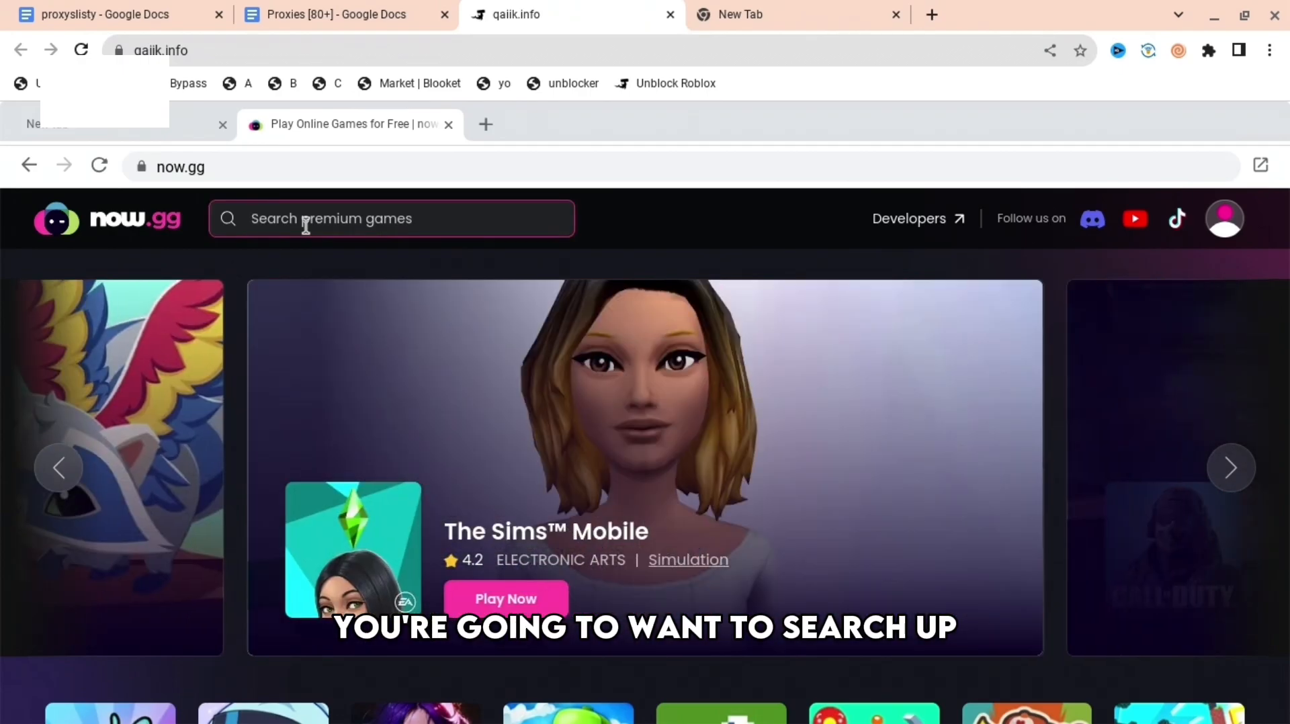
- Search now.gg for 'rob' and launch Roblox from the suggestions
text(r)
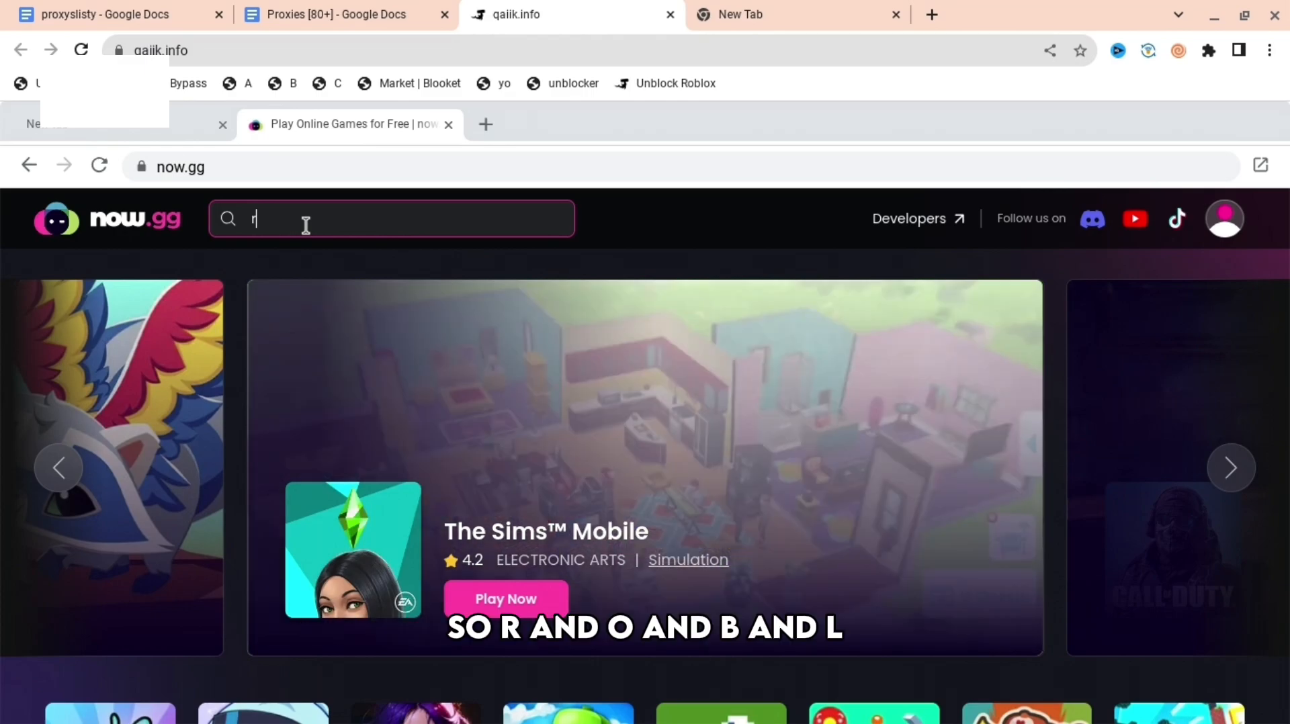
text(ob)
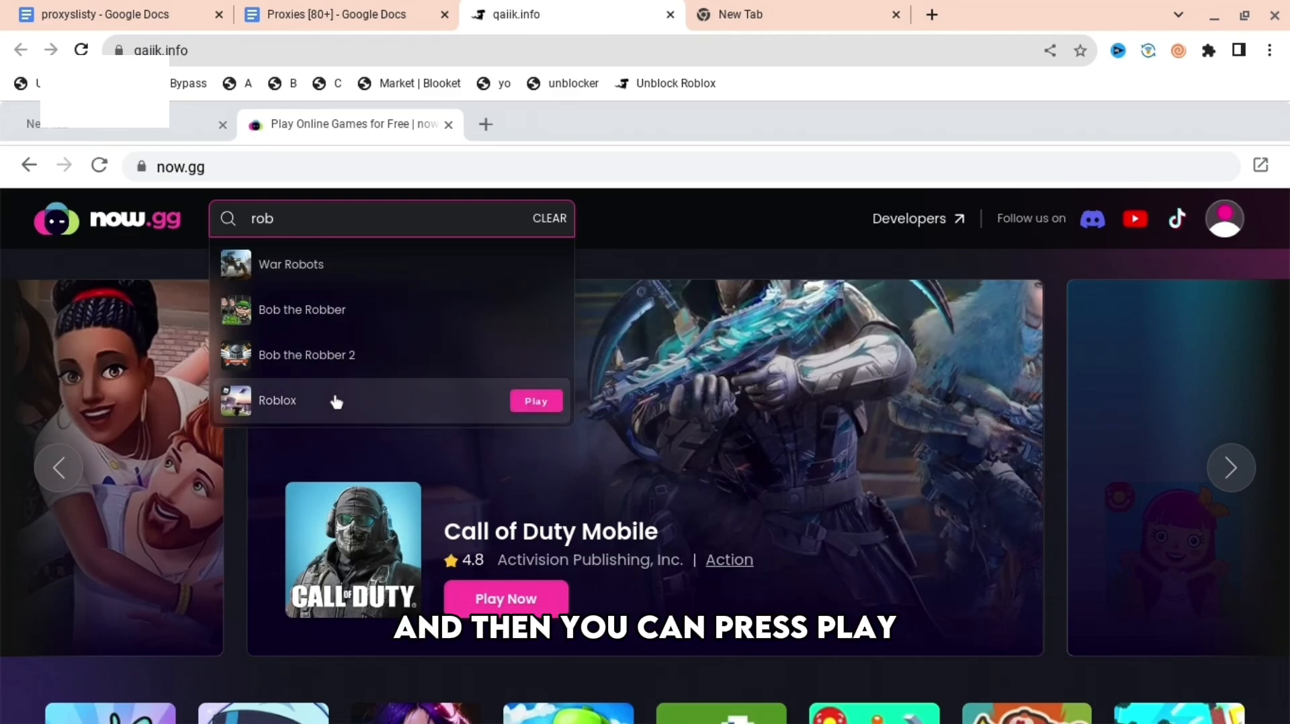
click(536, 401)
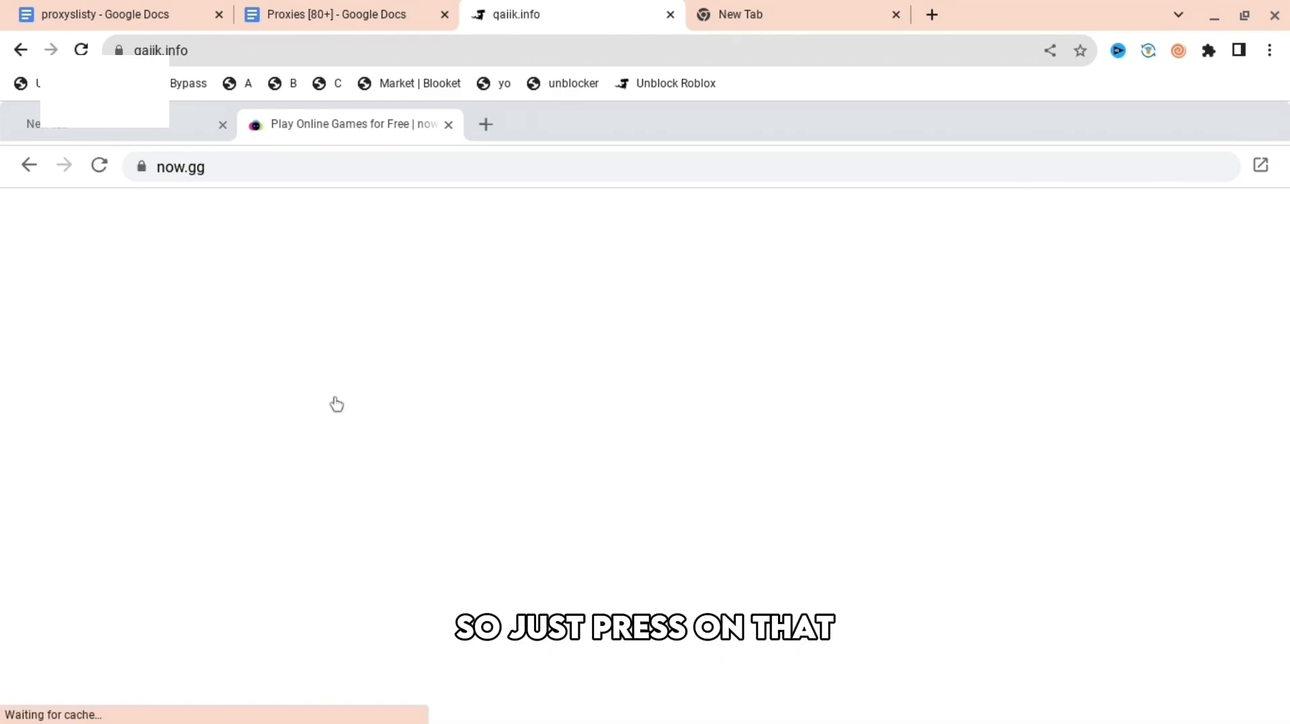